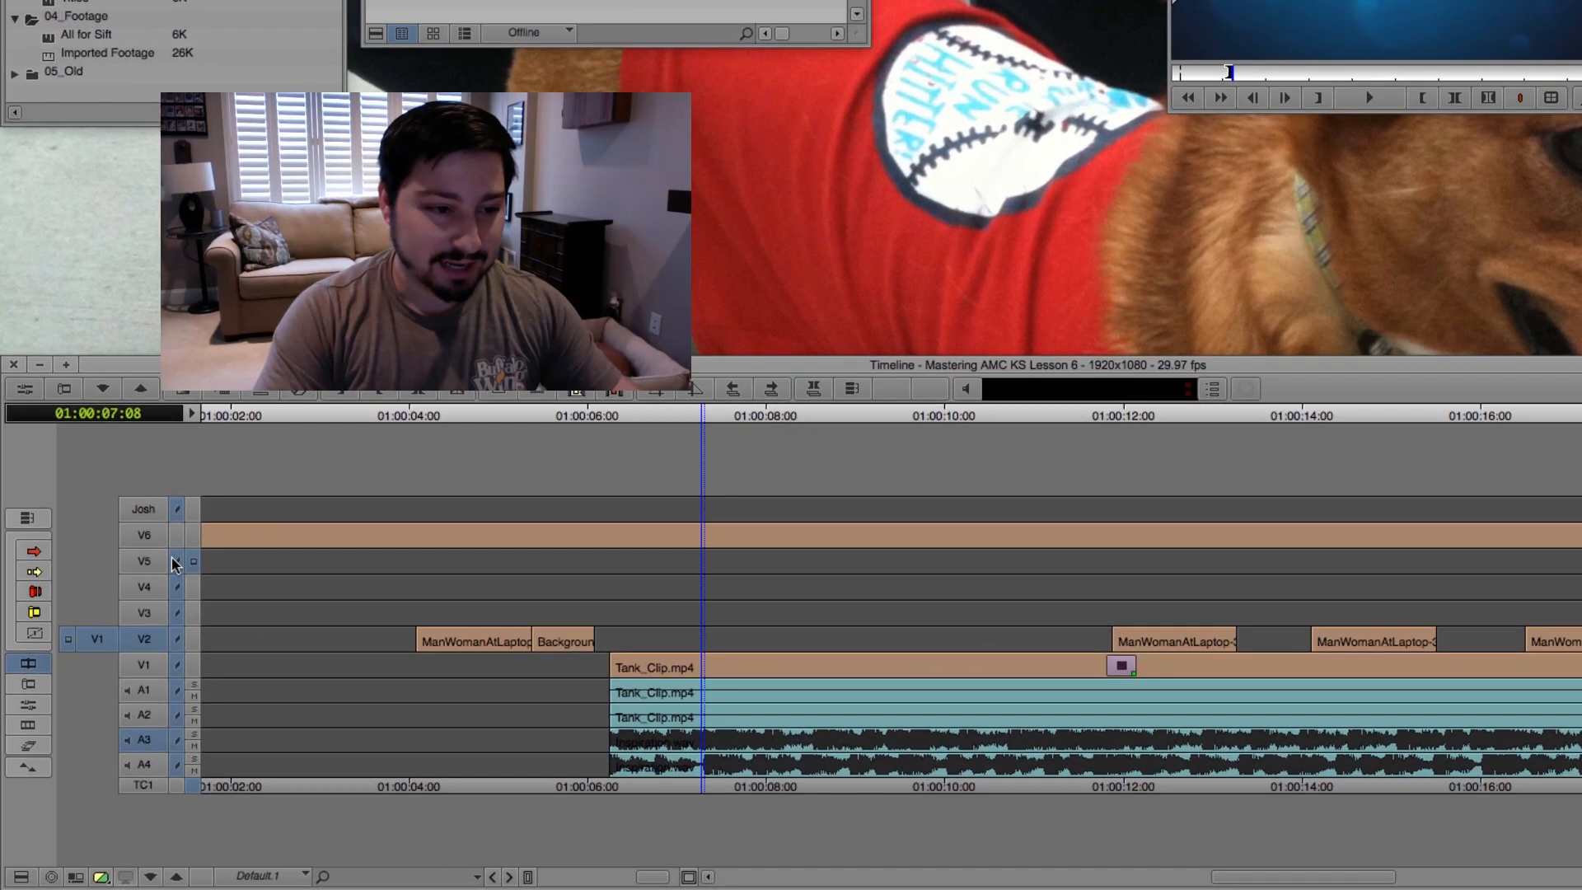
# - Toggle tracks V2, V1, A1 and A2 with the top-row 7, 8, 9 and 0 keys, leaving A1 selected
pyautogui.click(142, 640)
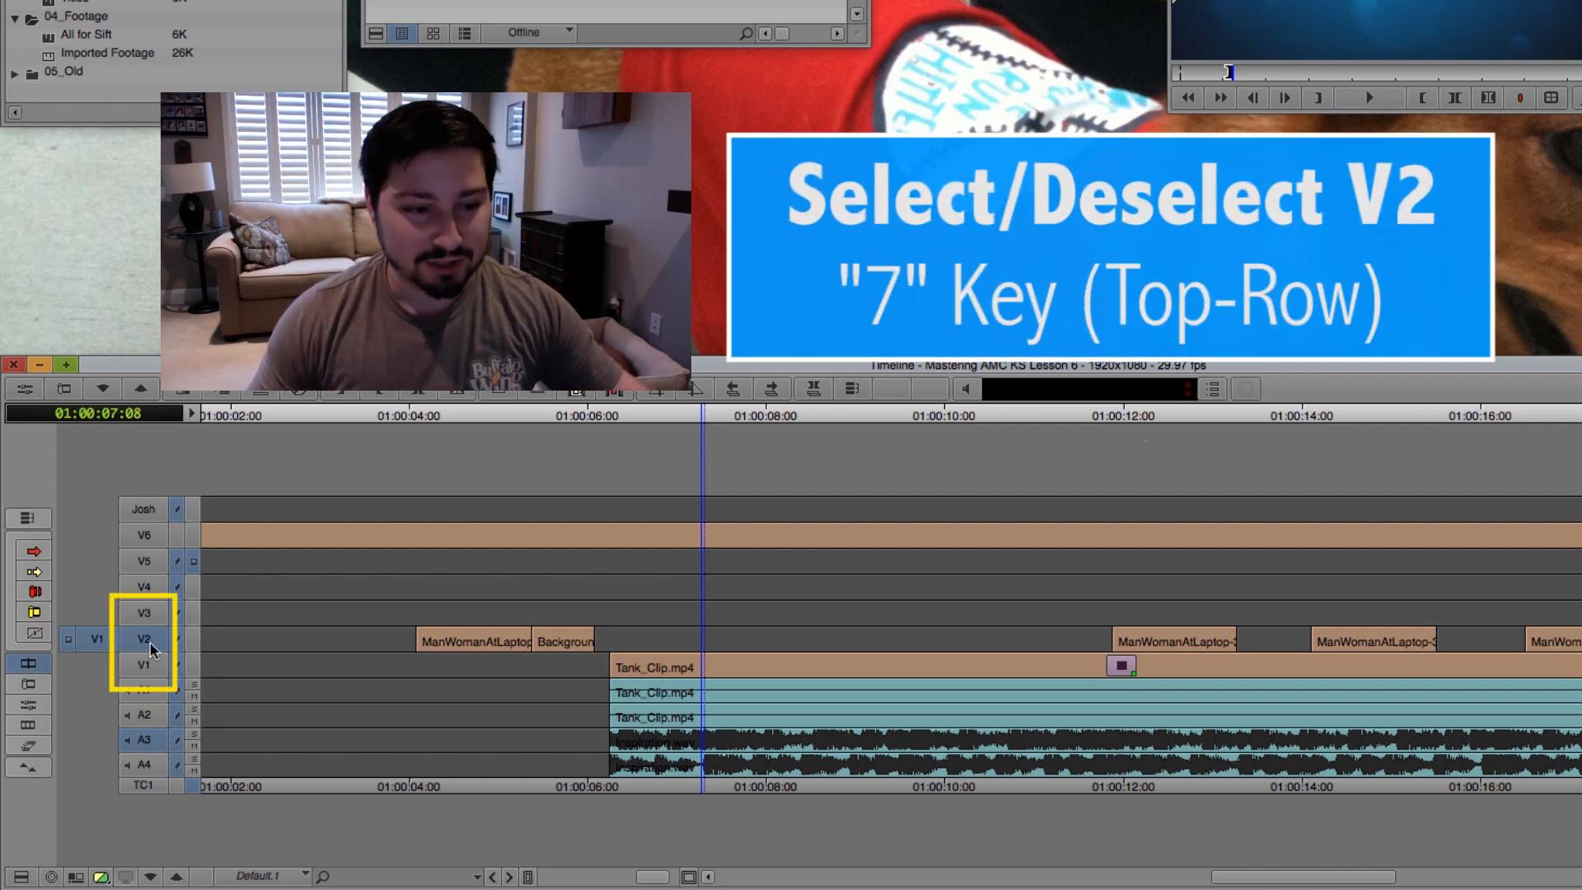
pyautogui.press('7')
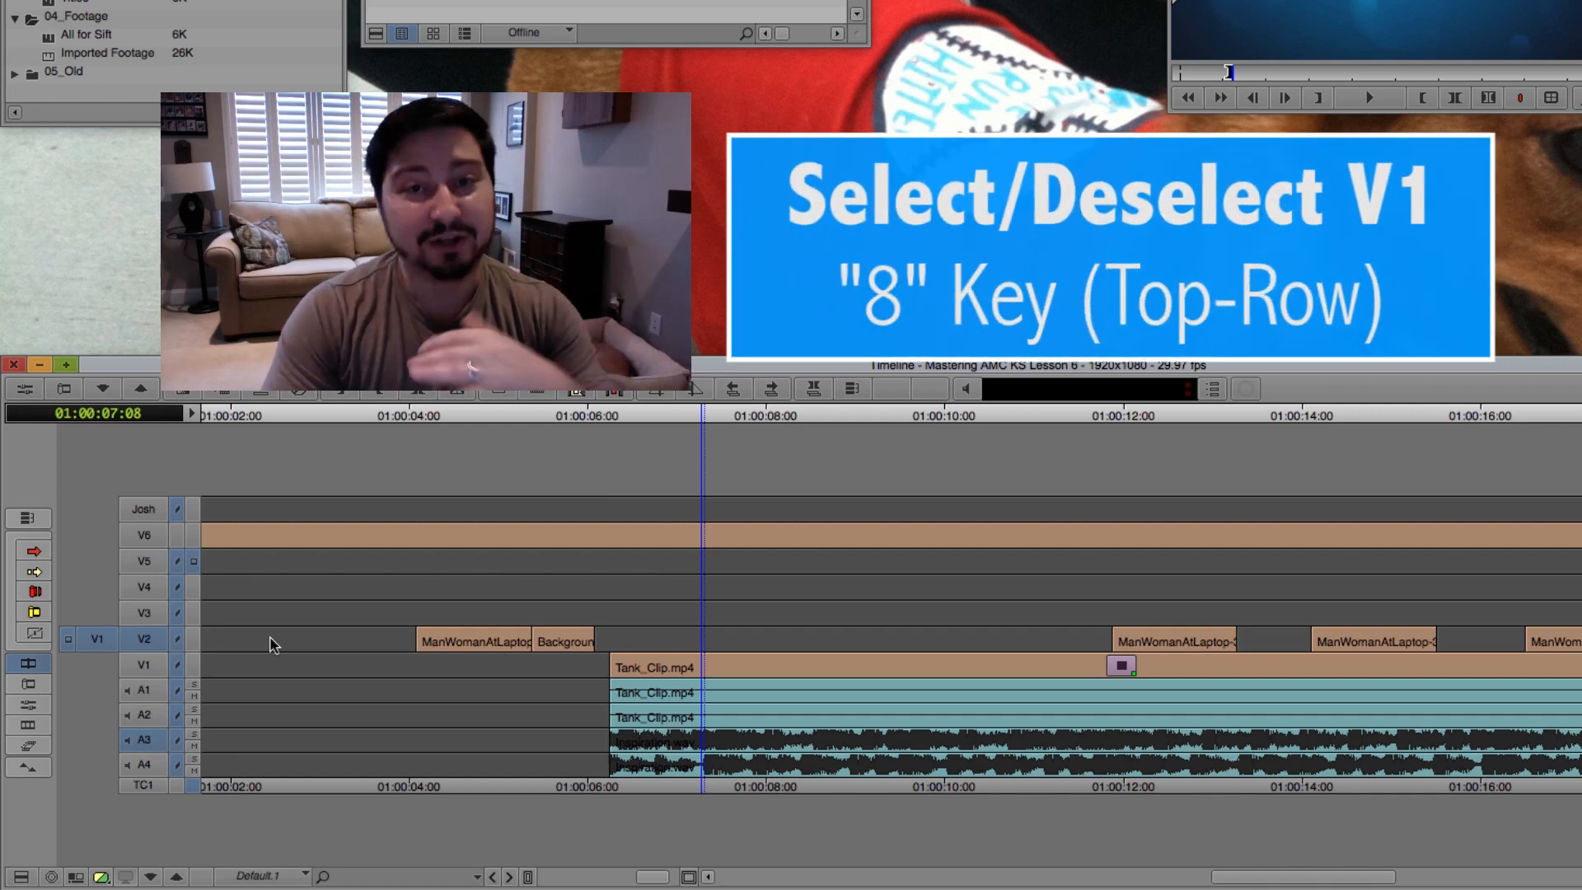
pyautogui.press('8')
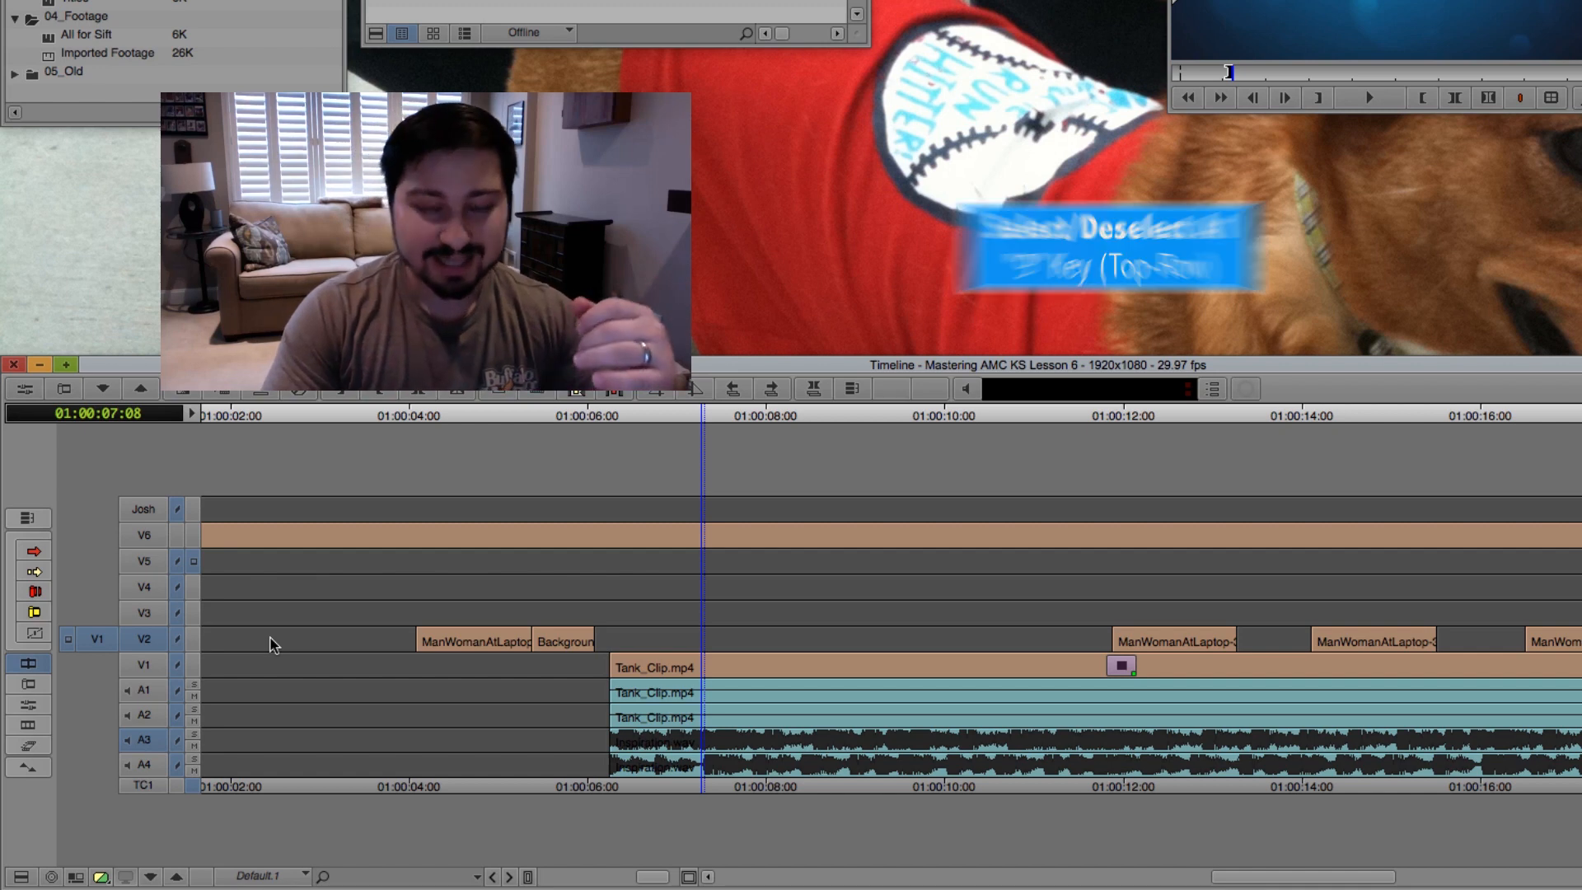
pyautogui.press('9')
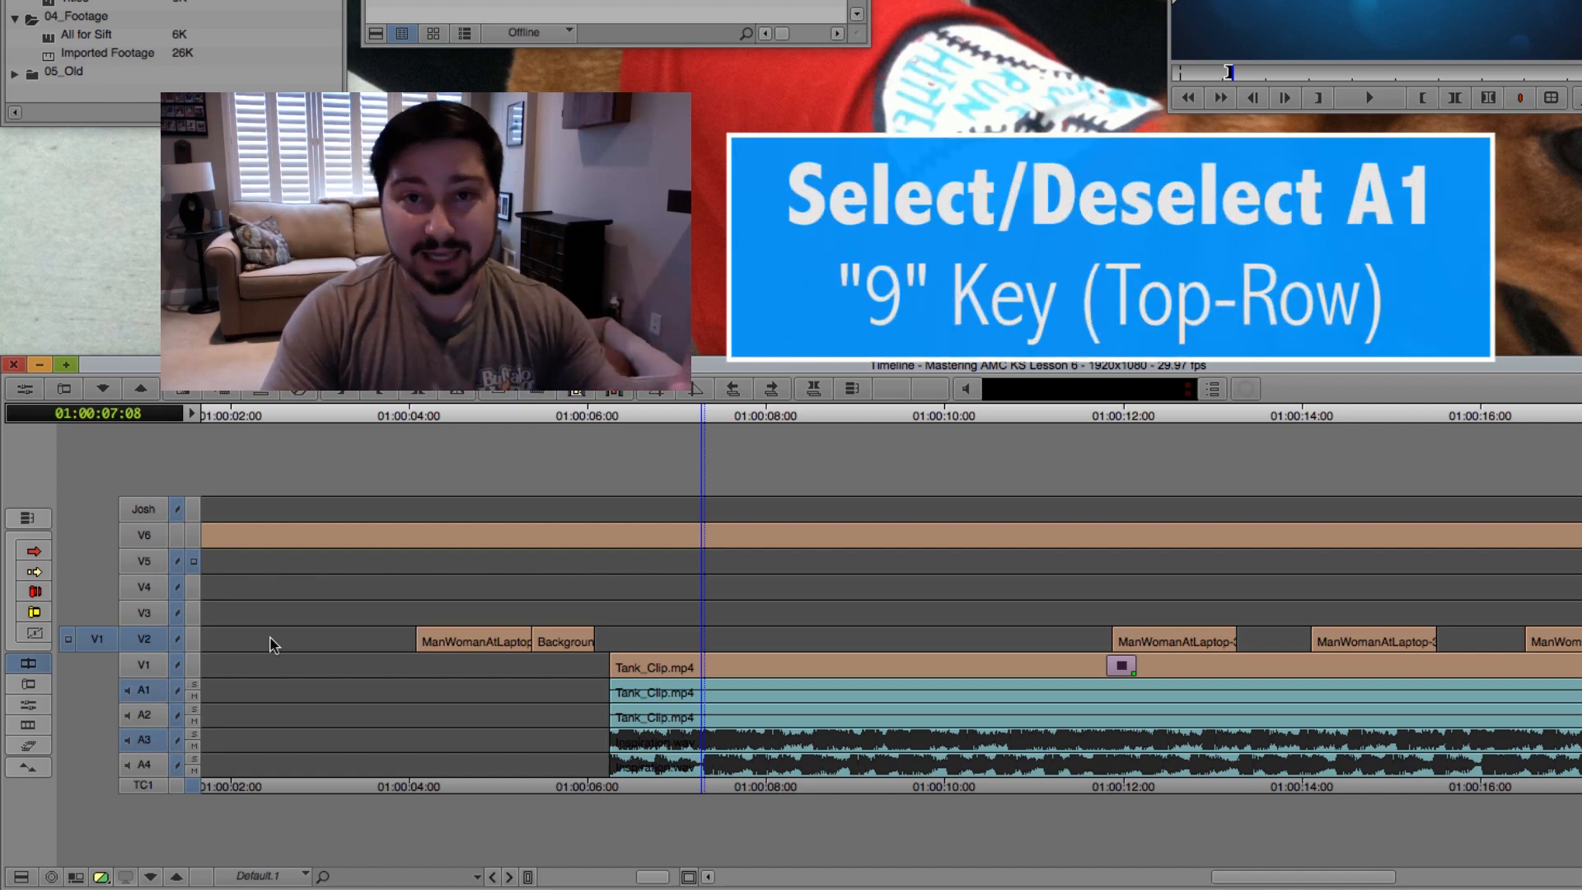
pyautogui.press('0')
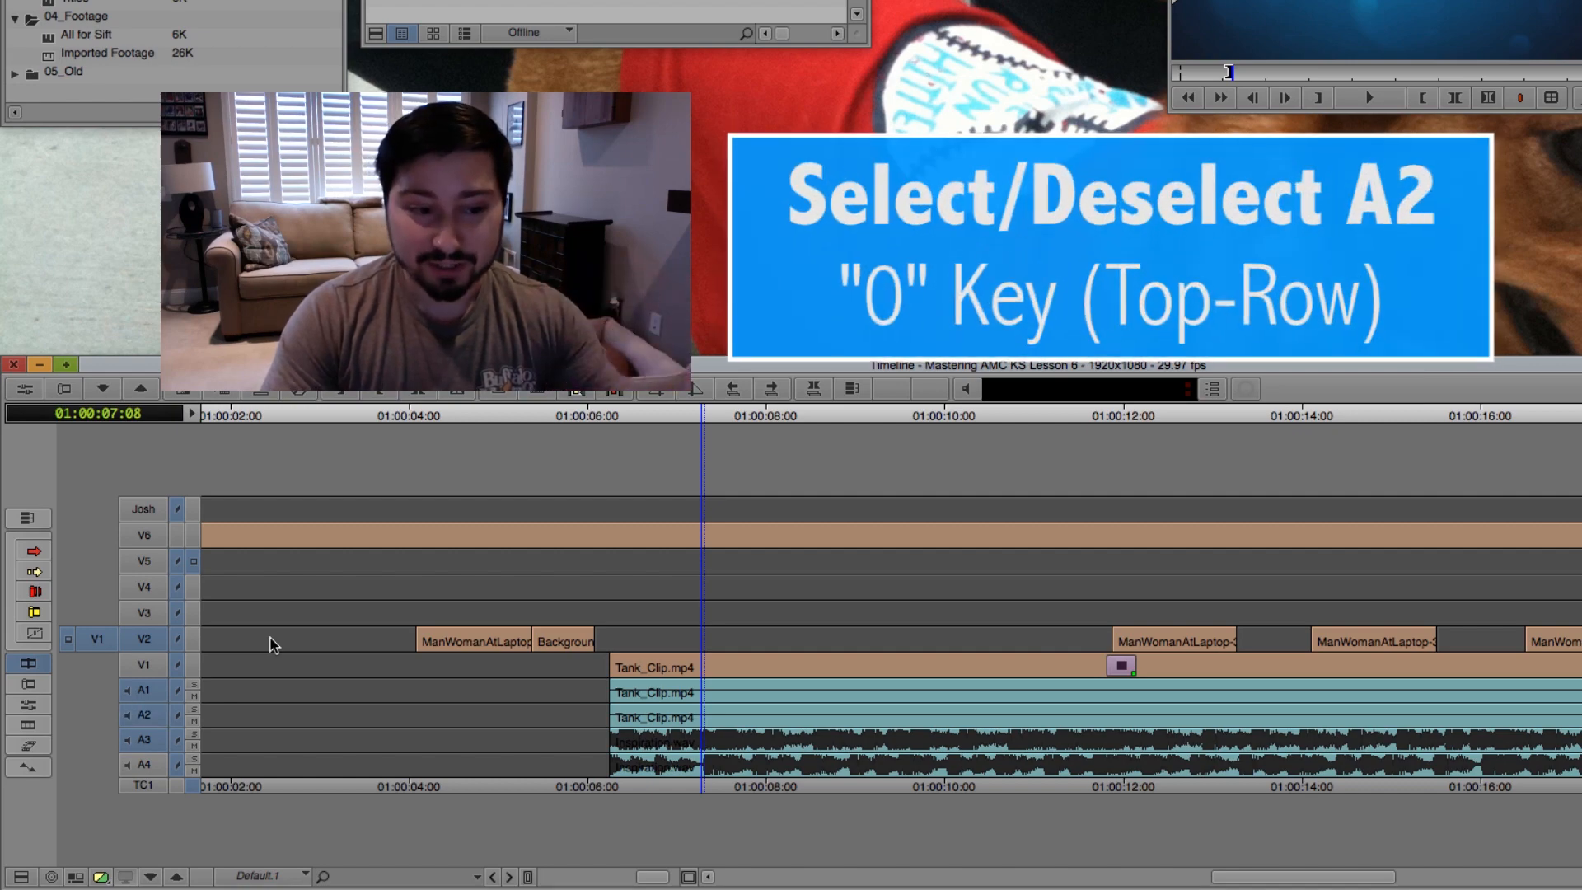